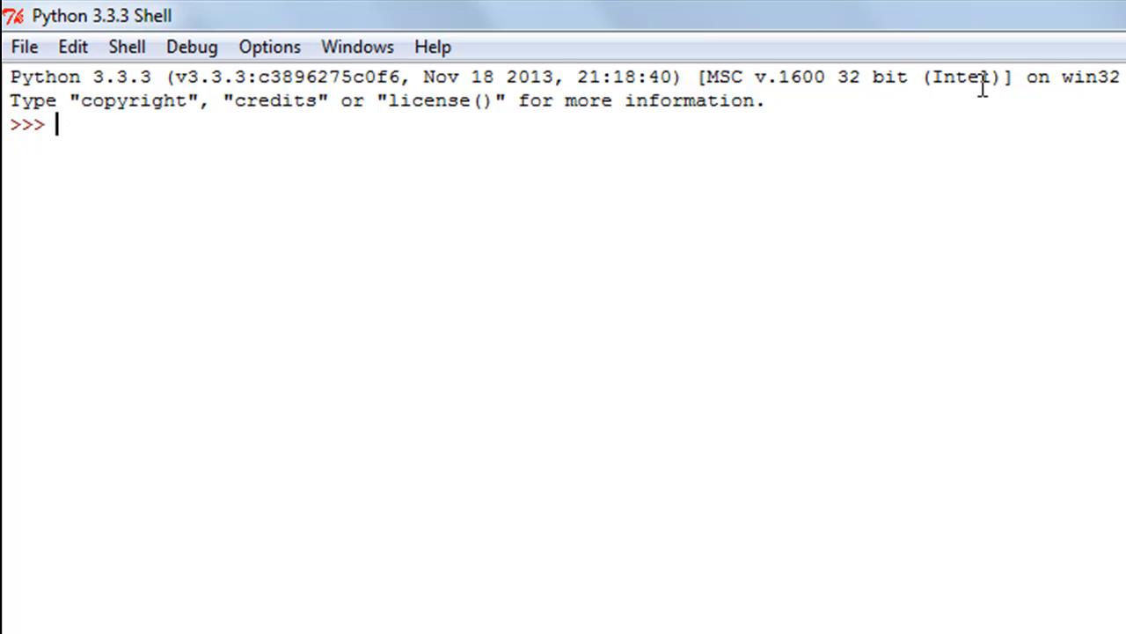
mouse_move(211, 79)
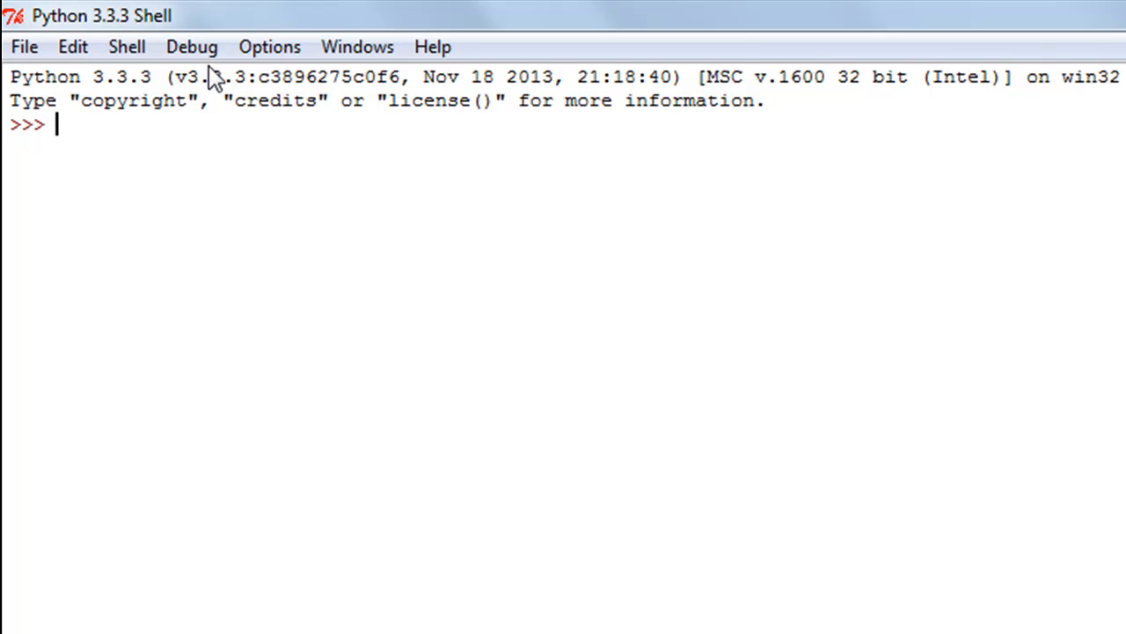
- Import the os module and begin an os.rename() call at the next prompt
type("impo")
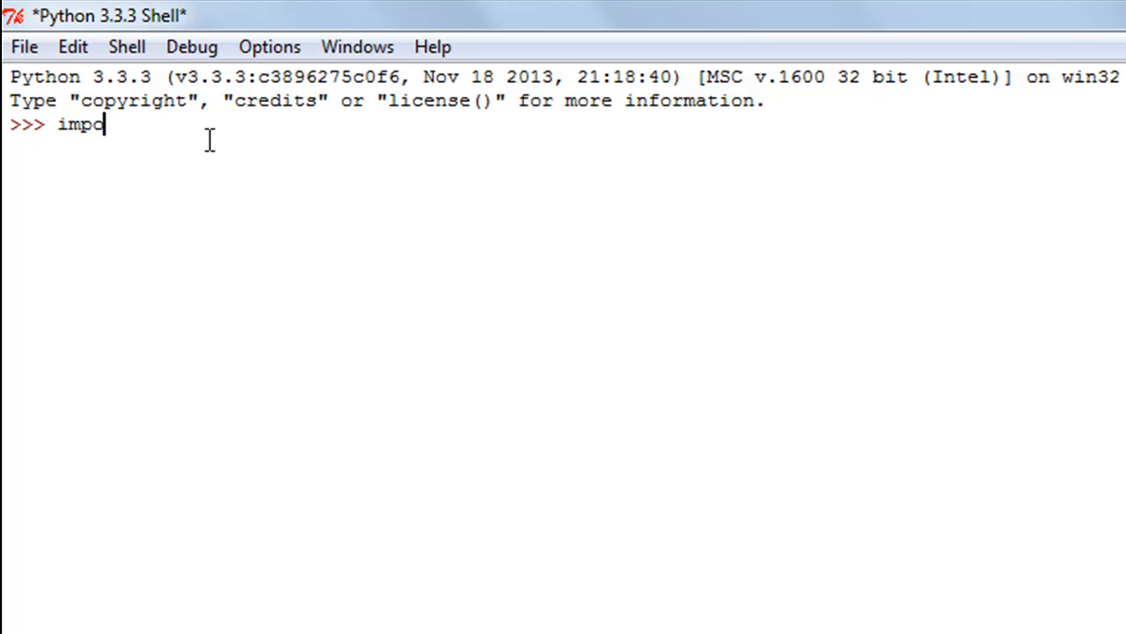
type("rt")
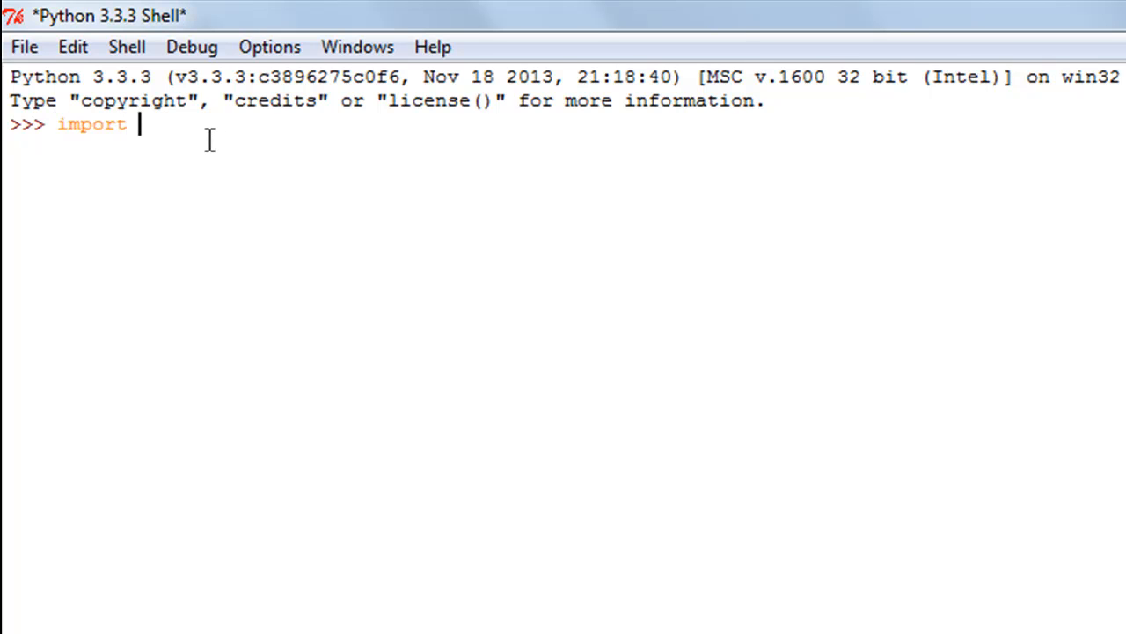
type("os")
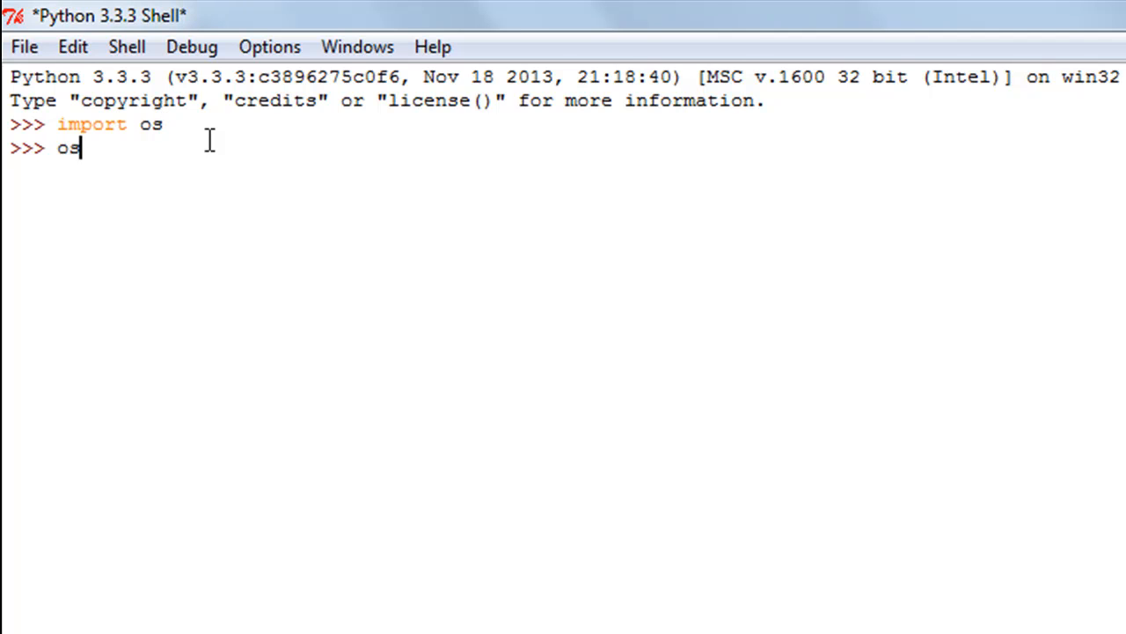
type(".rename")
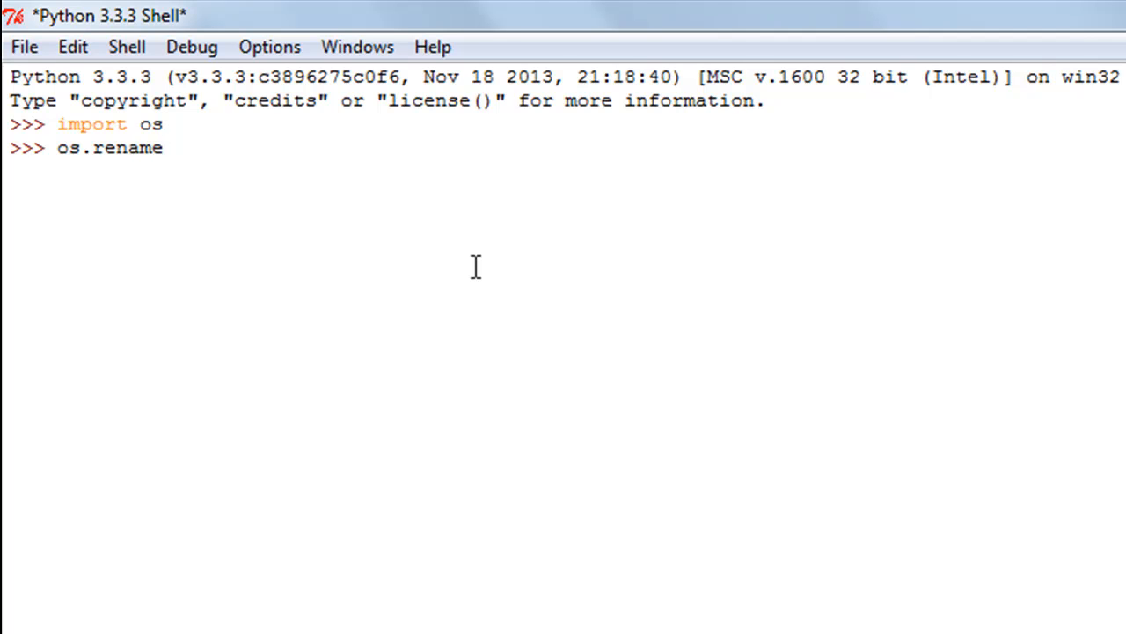
type("()")
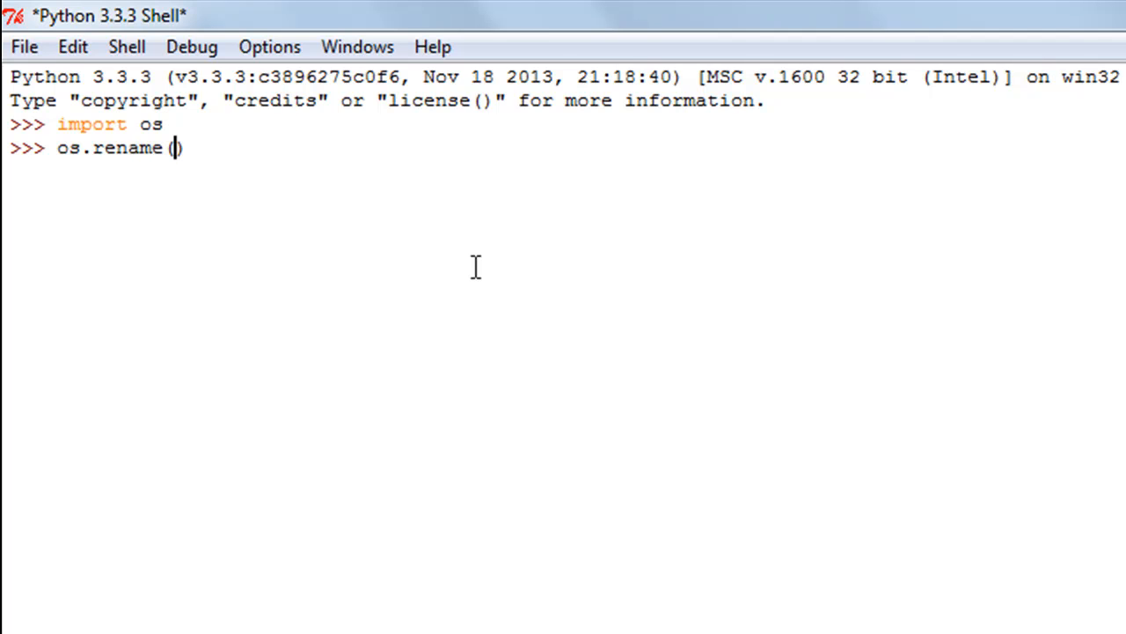
- Enter the quoted path C:\Users\Madhur\Desktop as rename's first argument, doubling its backslashes
type("\"\"")
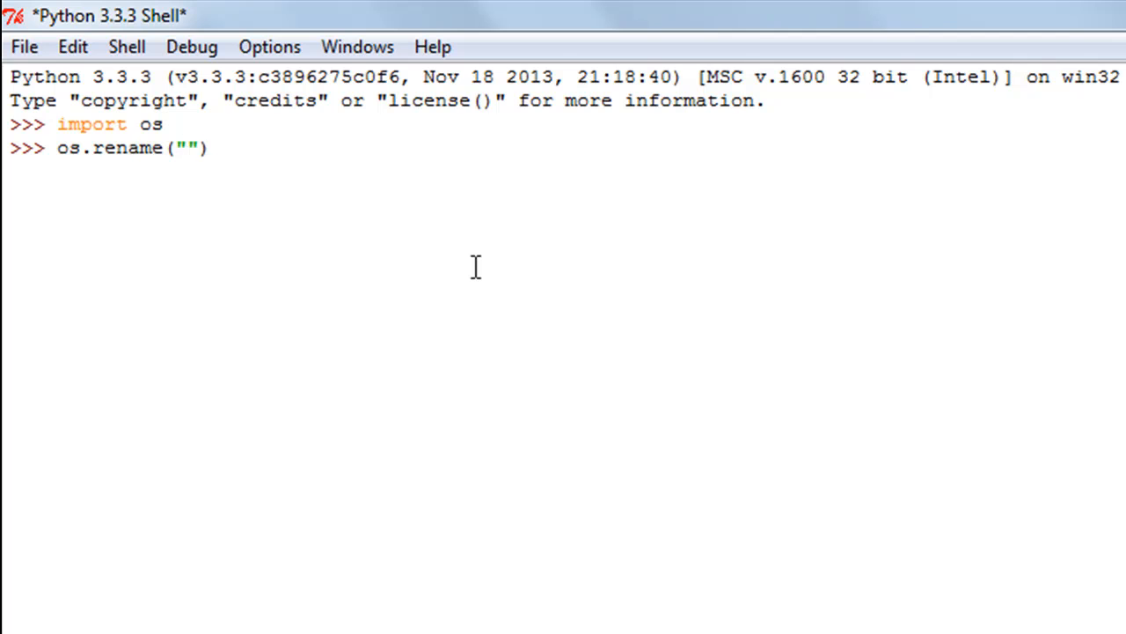
type("C:\\Users\\Madhur\\Desktop")
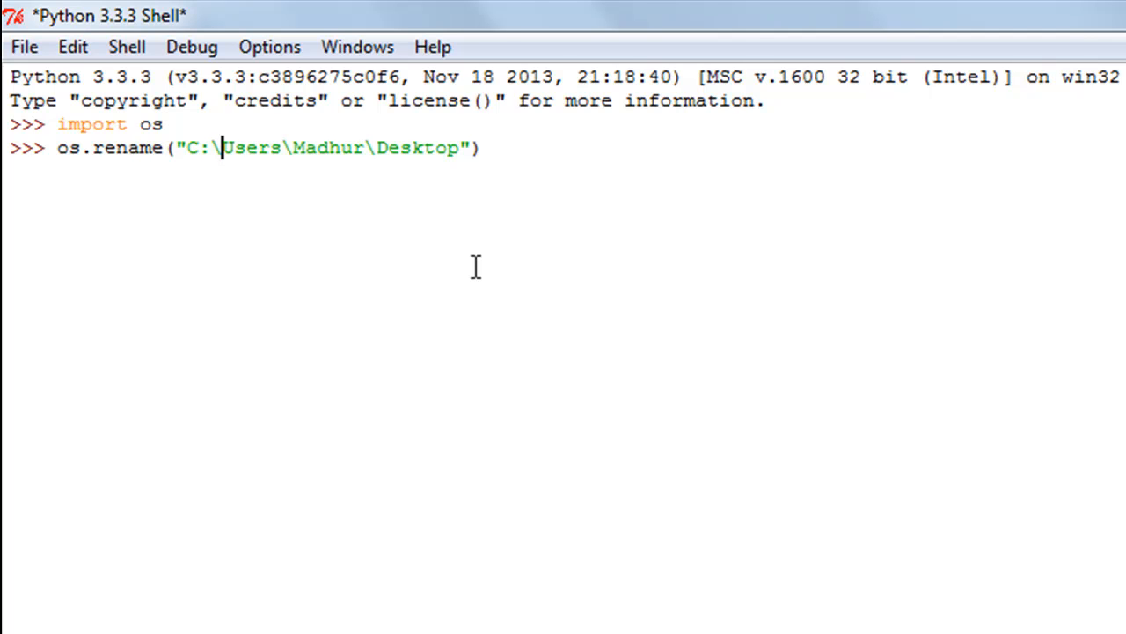
type("\\")
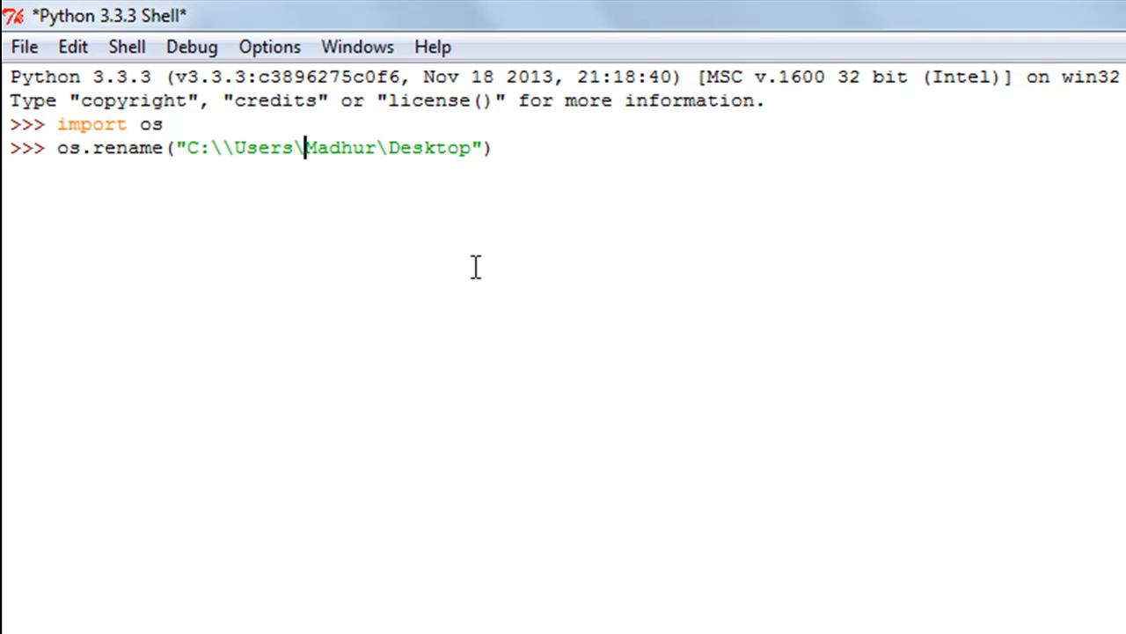
type("\\")
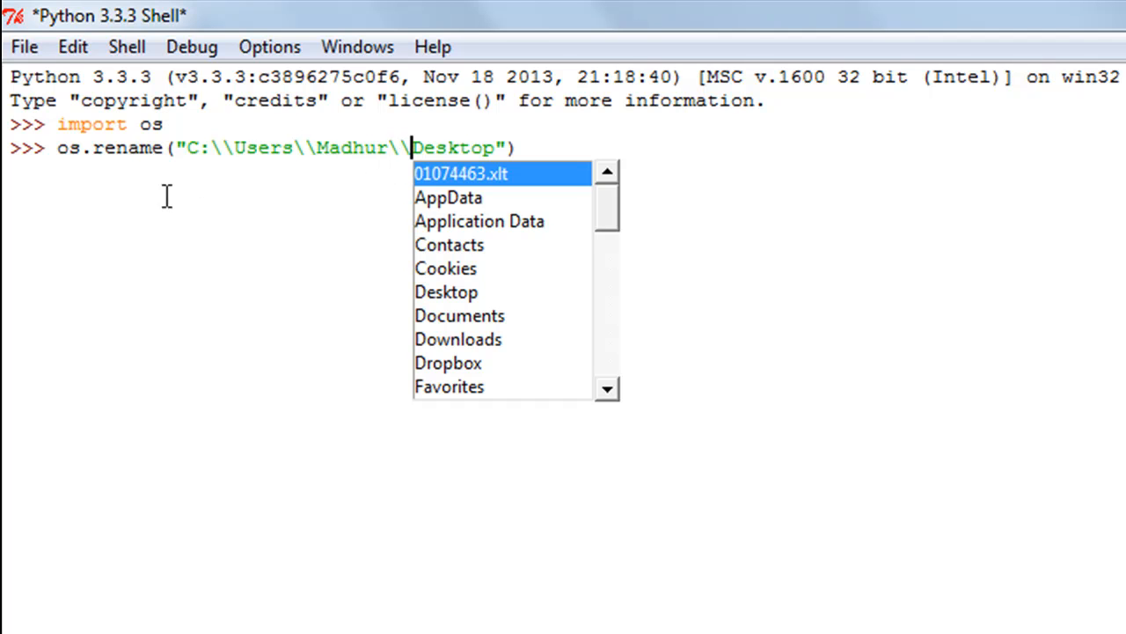
mouse_move(236, 148)
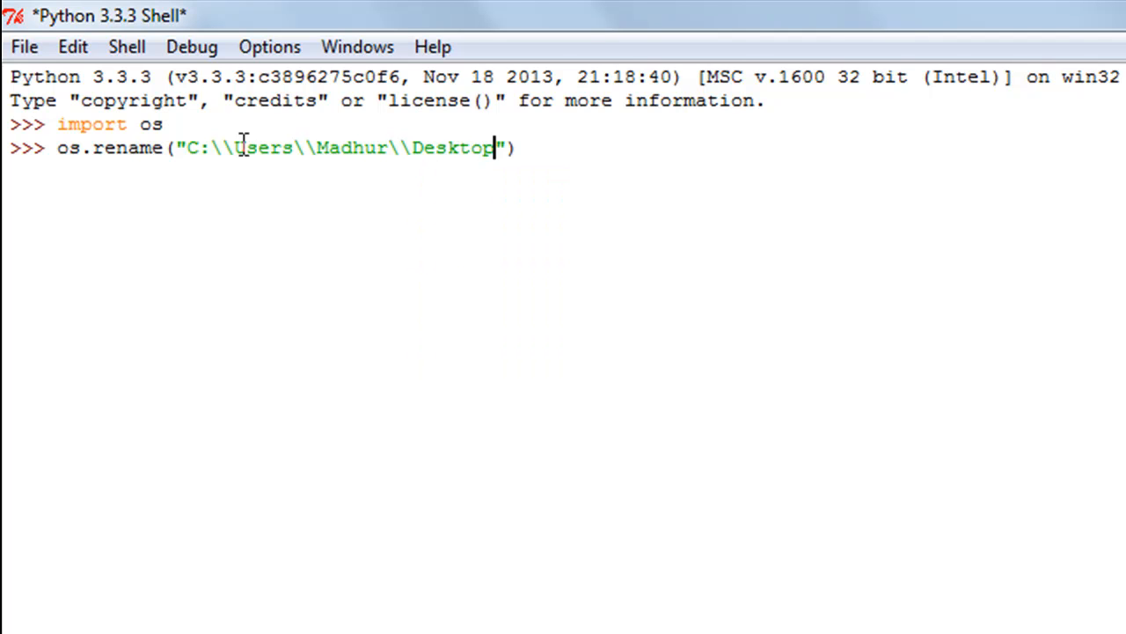
- Complete the first argument as the Desktop\\test.txt path and start the second quoted argument
type("\\\\test.")
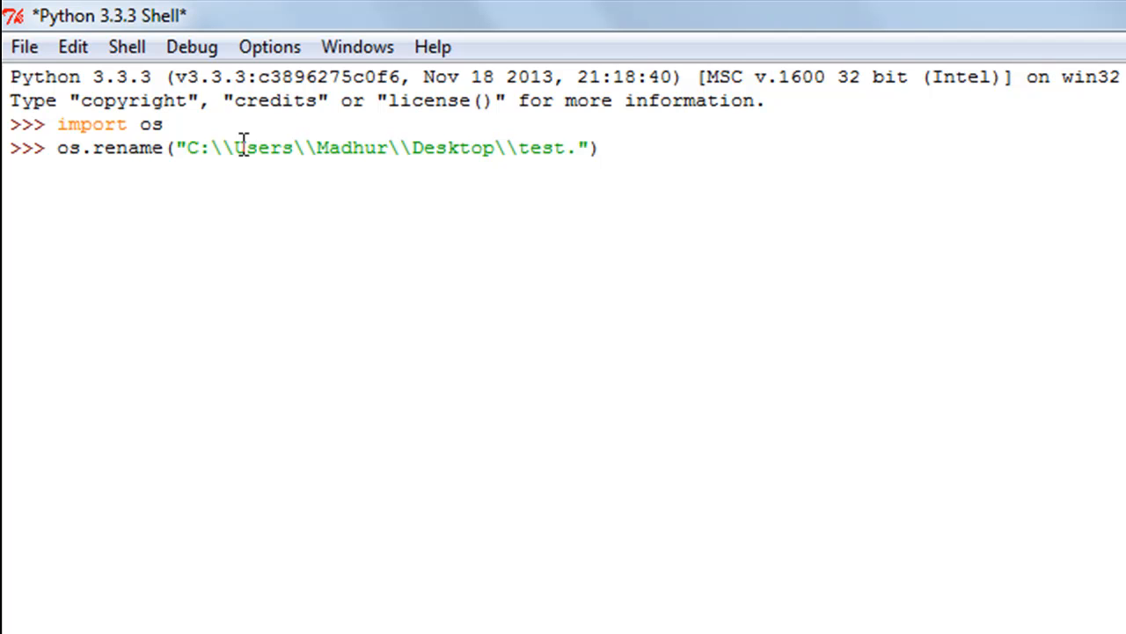
type("t")
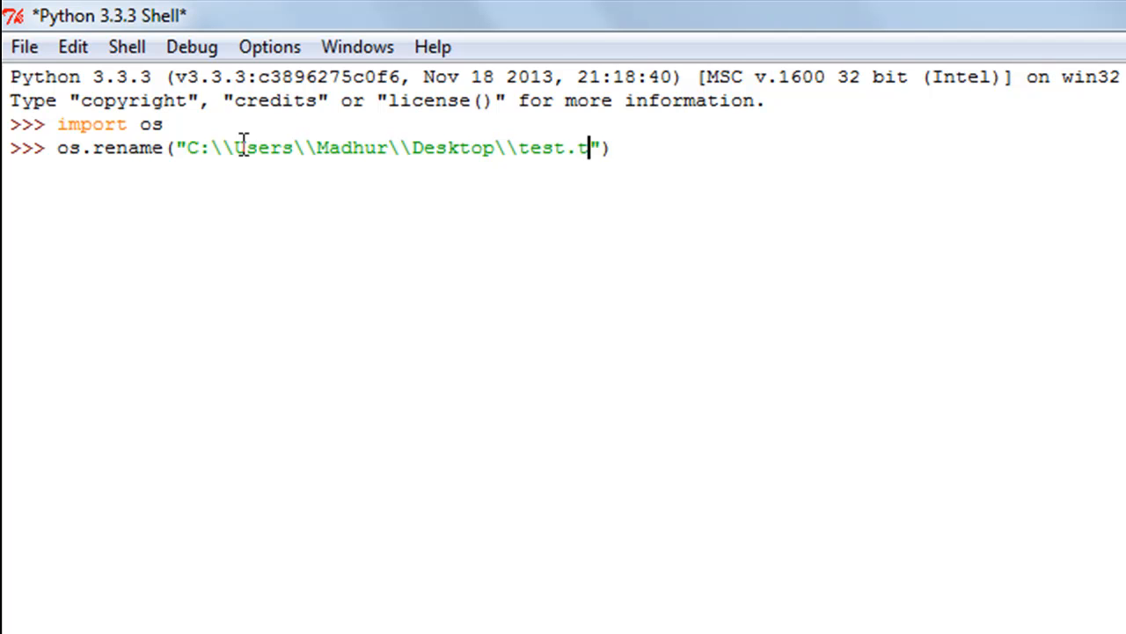
type("xt\",,")
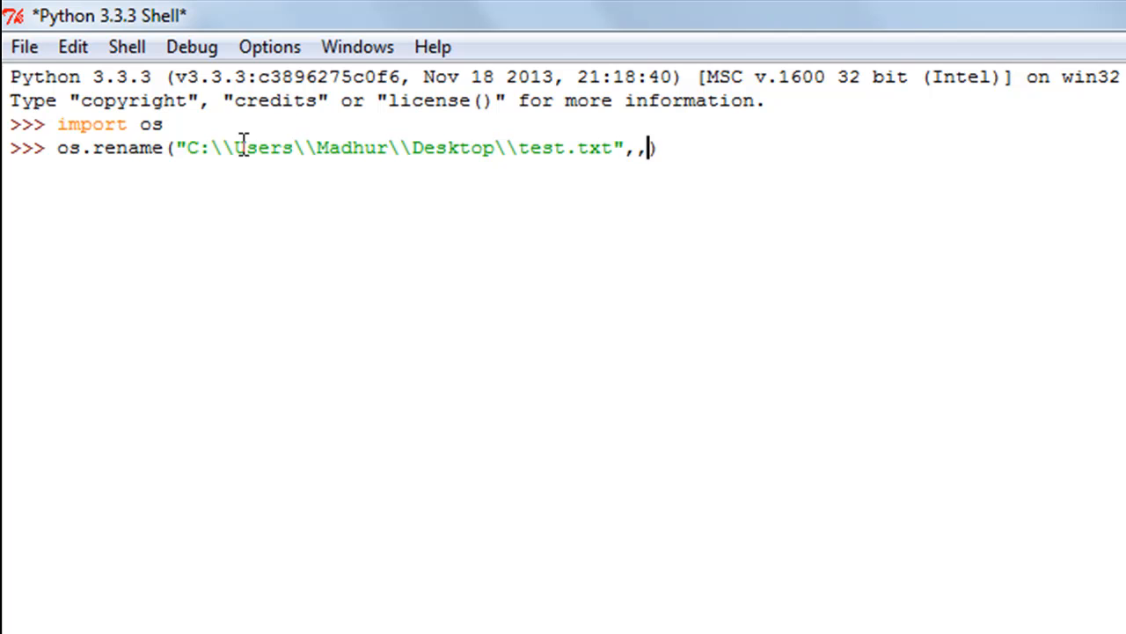
type("\"\"")
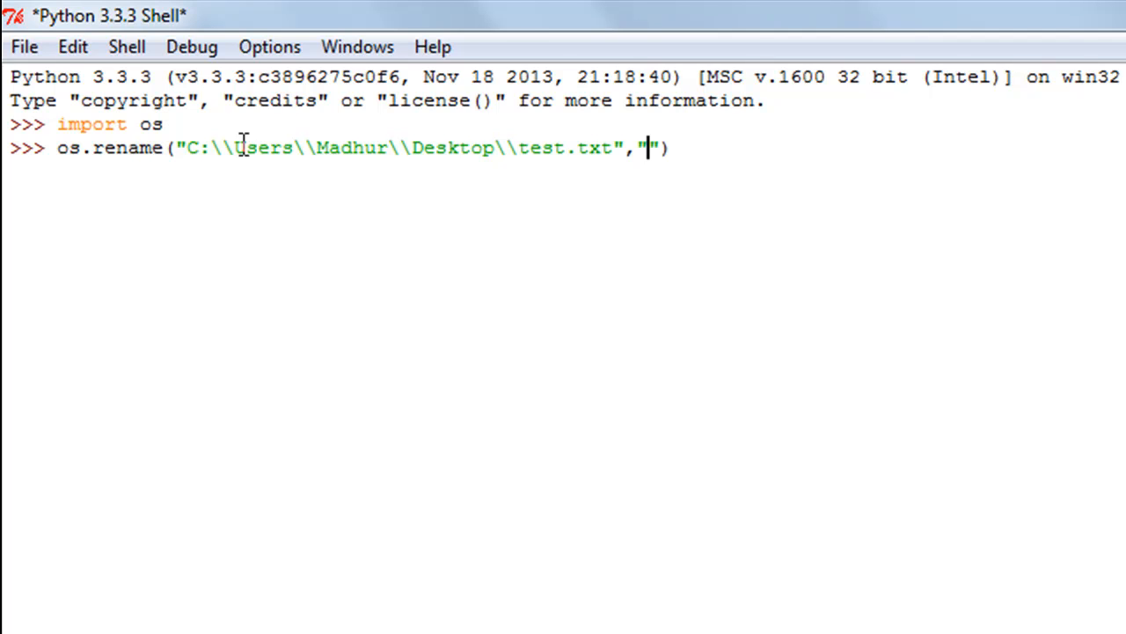
- Give the Desktop new.txt path as the target, run the rename and return to the shell
type("C:\\Users\\Madhur\\Desktop")
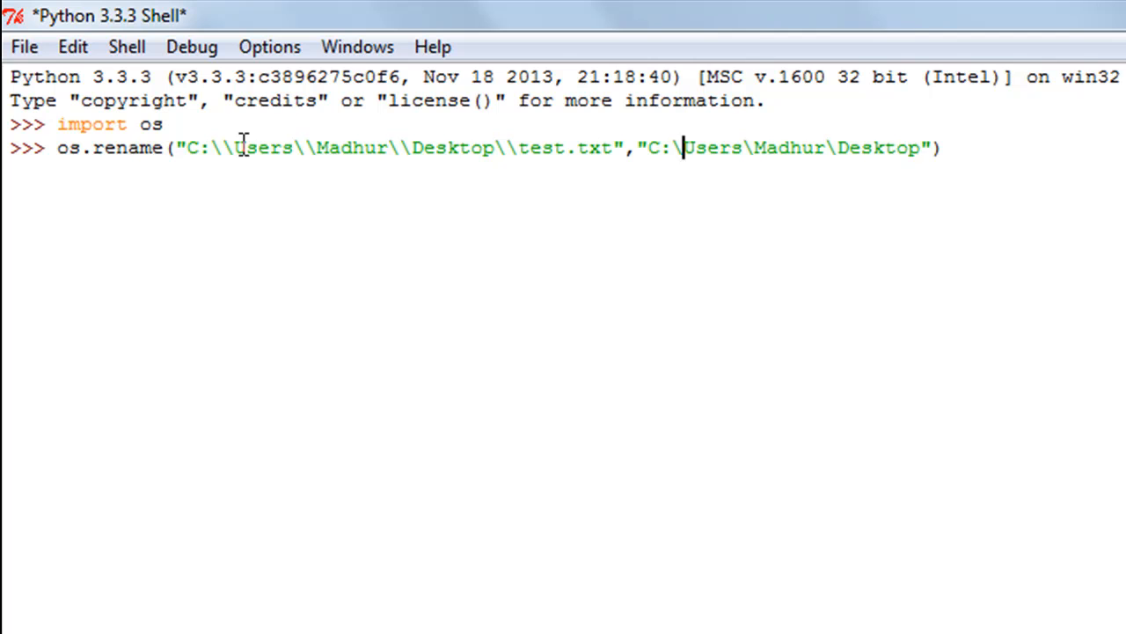
type("\\")
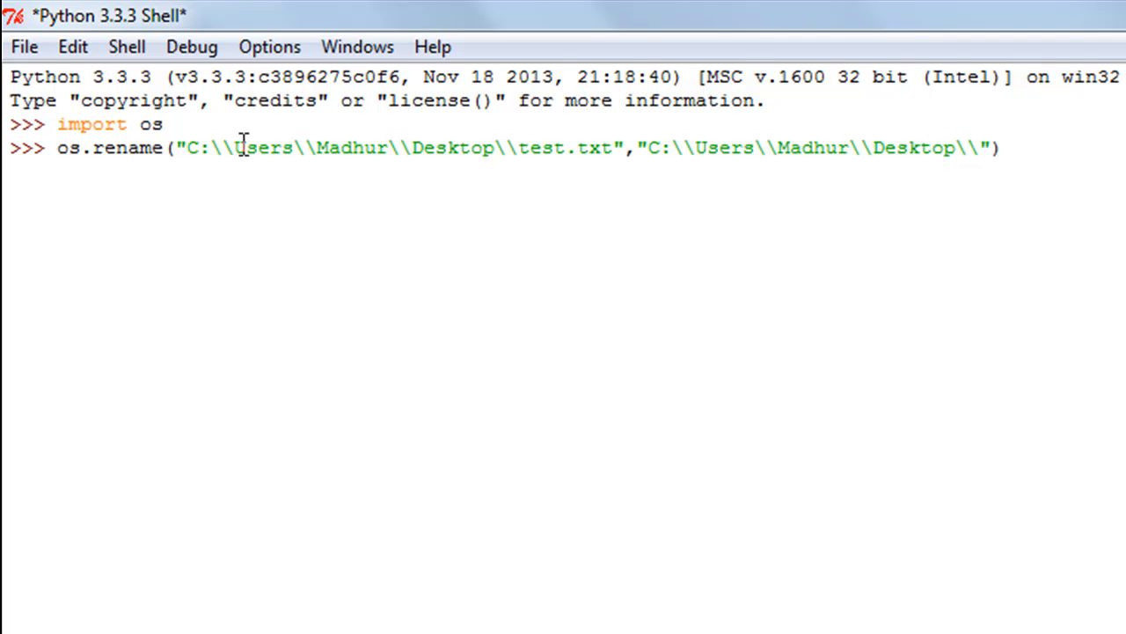
type("new.t")
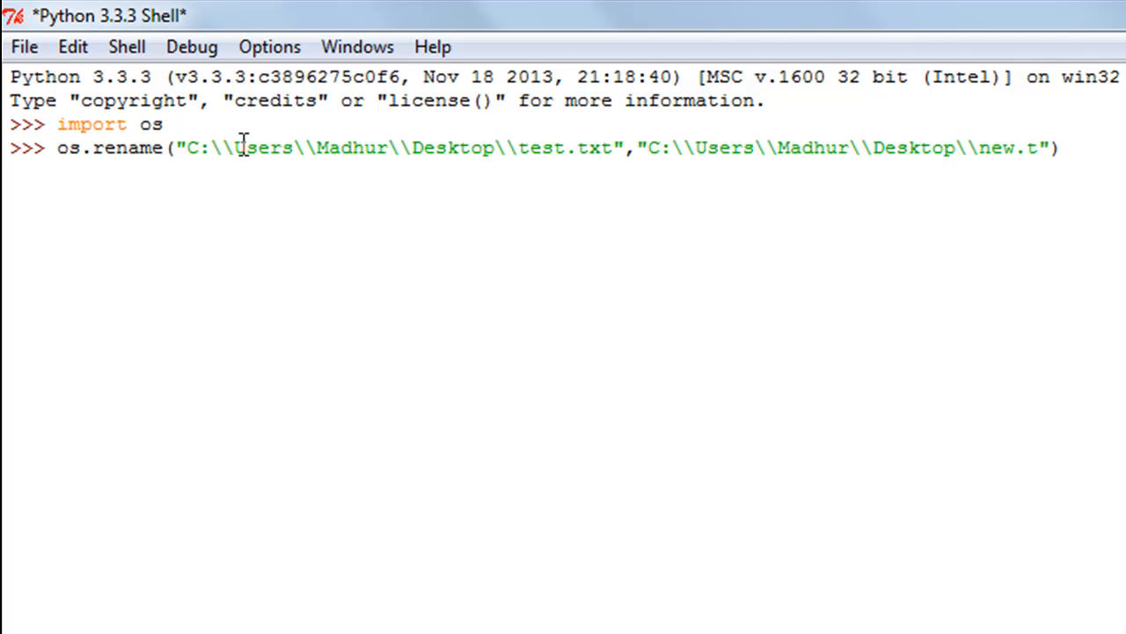
type("xt")
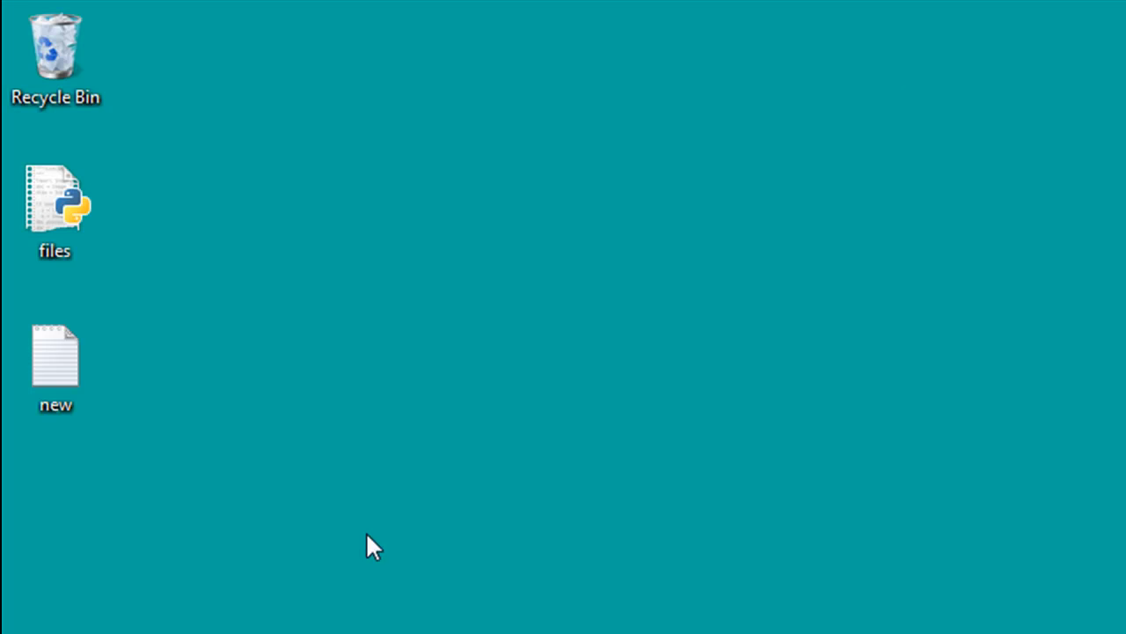
left_click(55, 361)
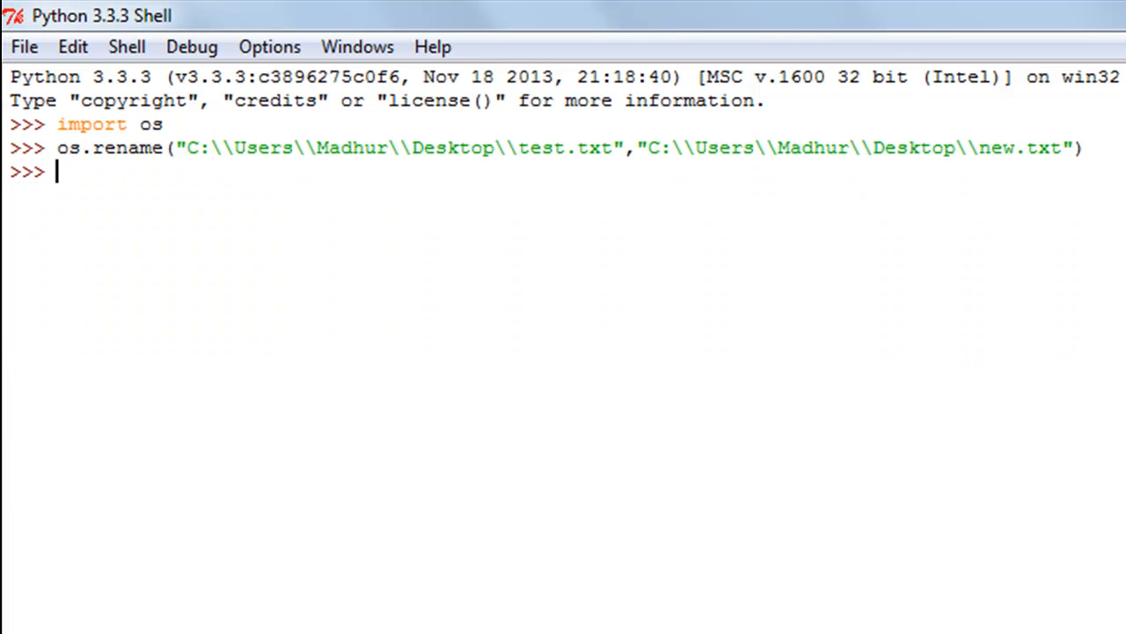
mouse_move(712, 398)
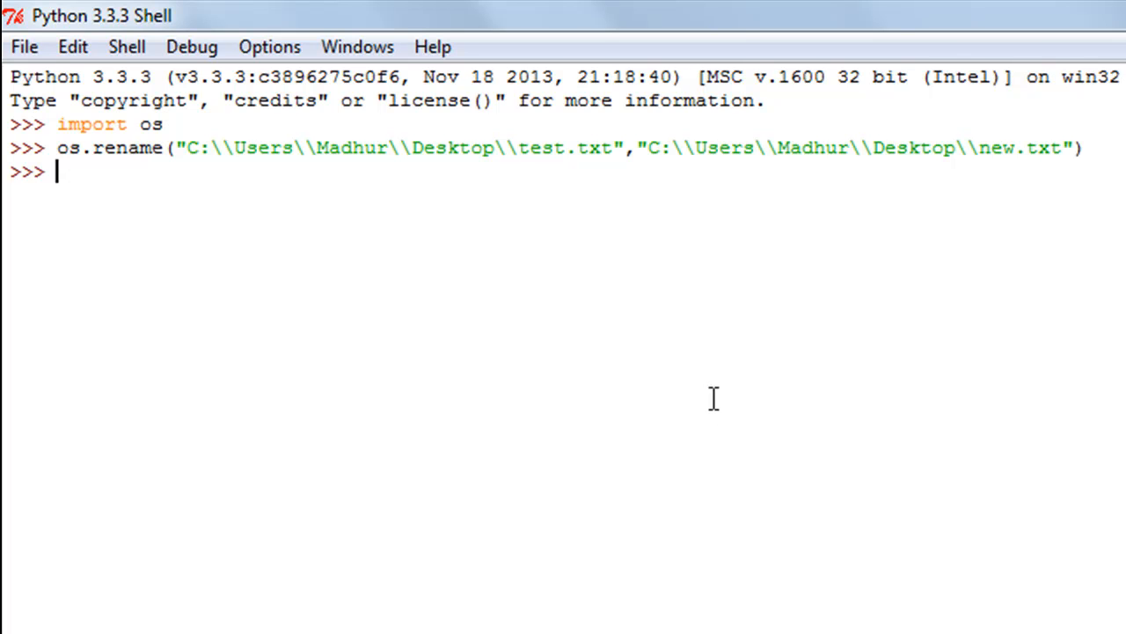
mouse_move(713, 397)
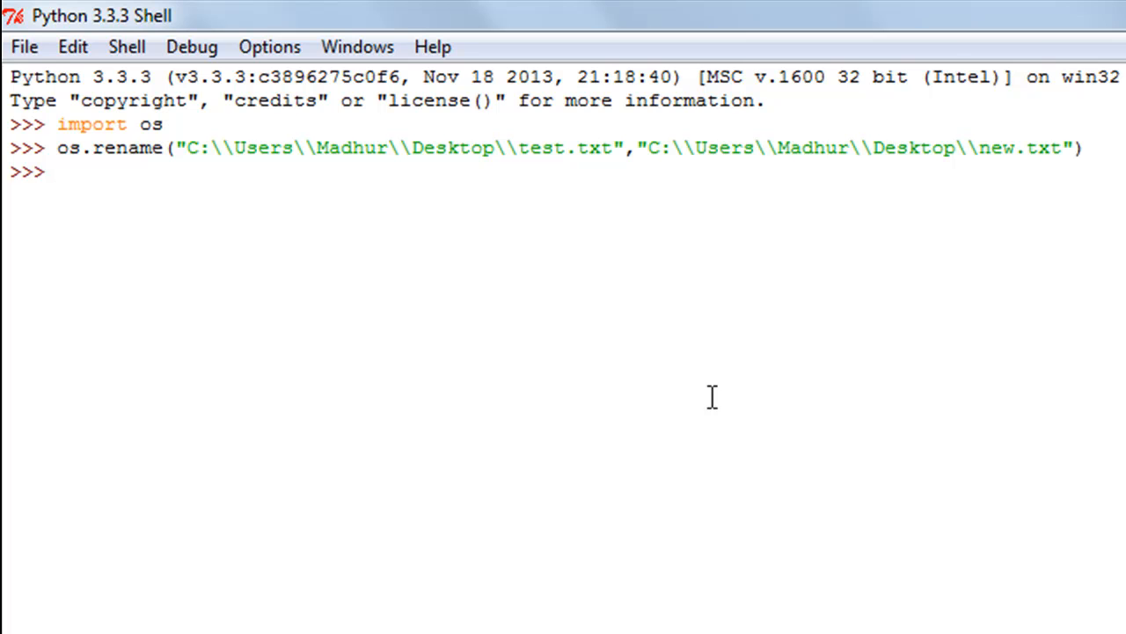
mouse_move(468, 202)
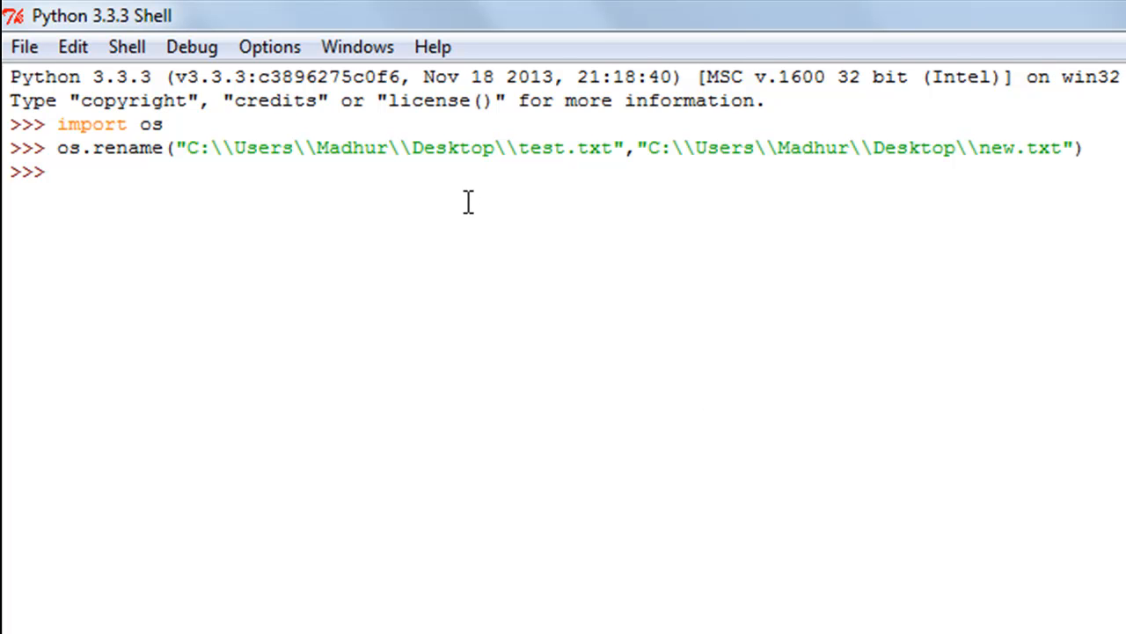
- Run os.remove on the quoted Desktop new.txt path copied from the rename line
type("os")
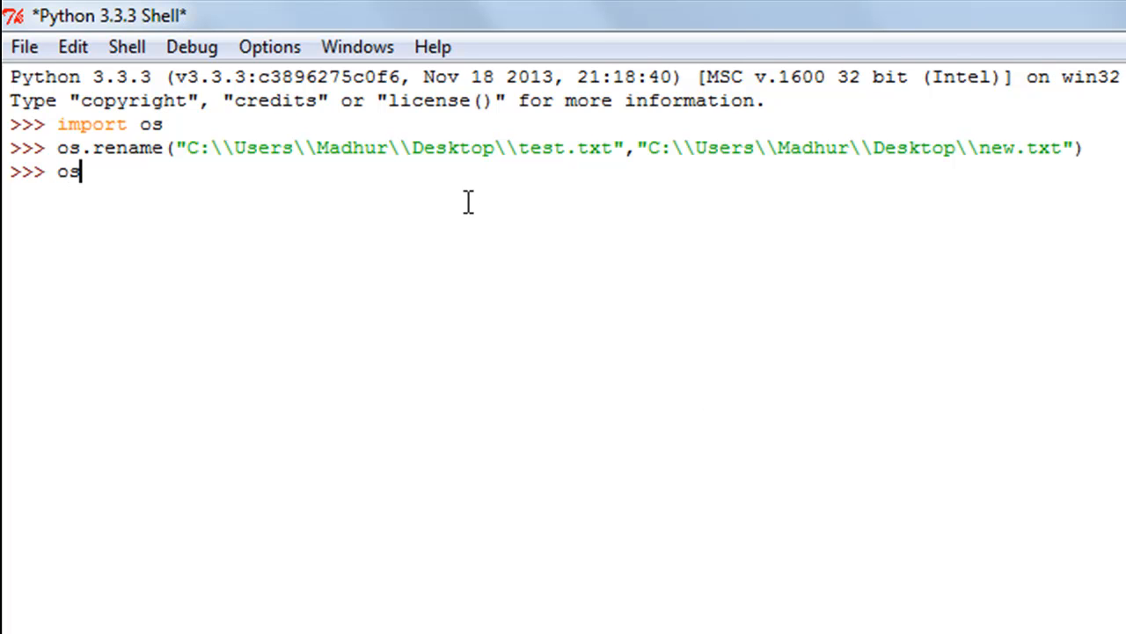
type(".")
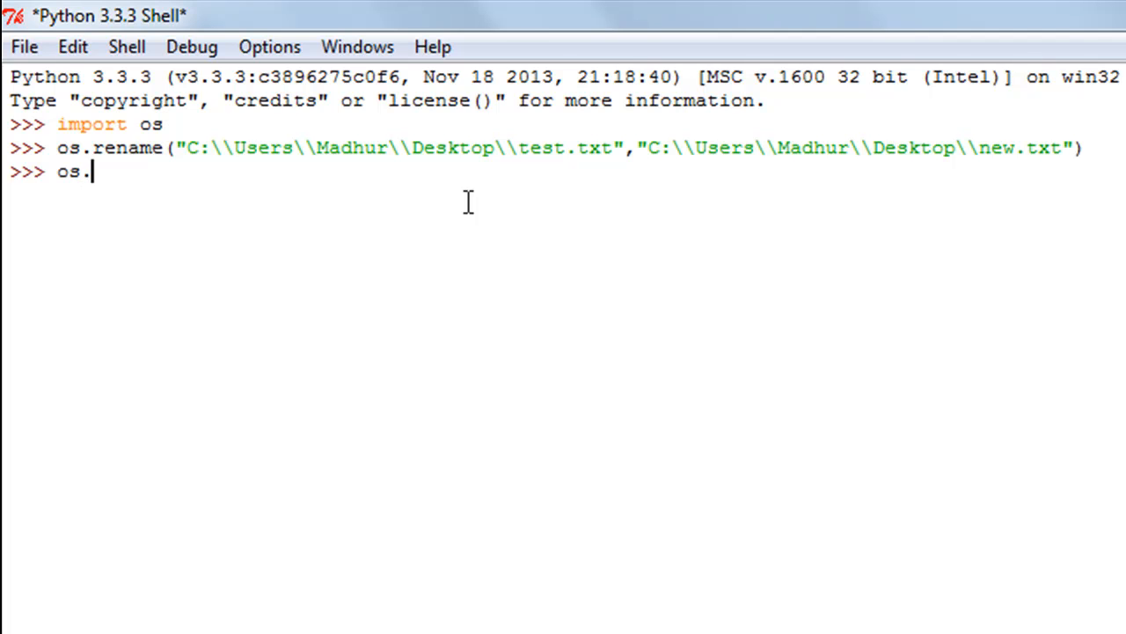
type("remove")
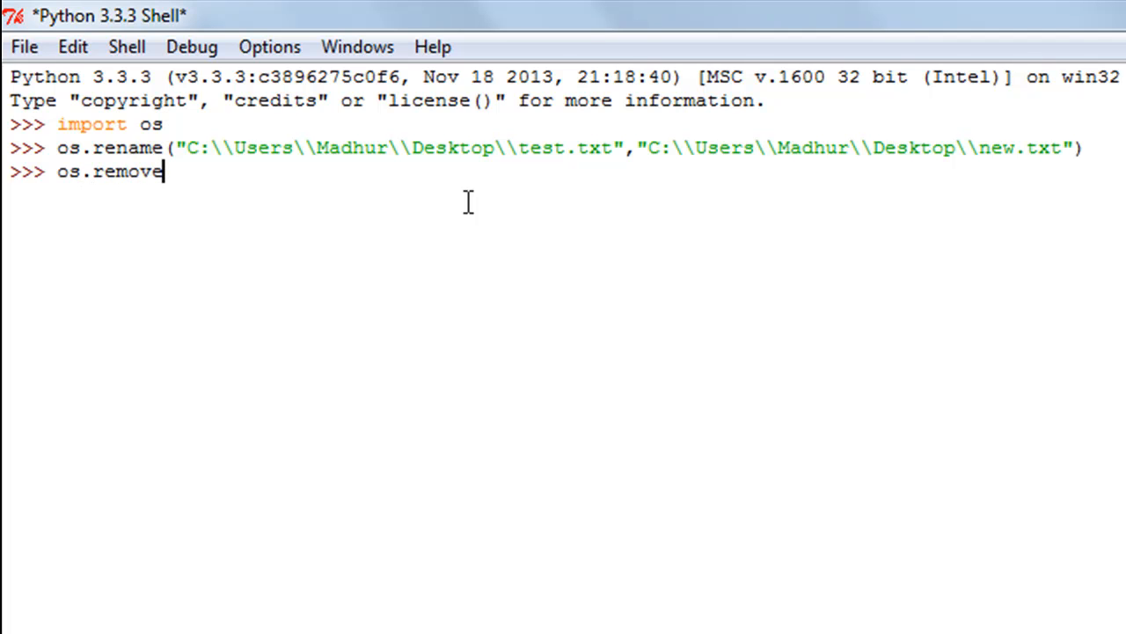
type("(")
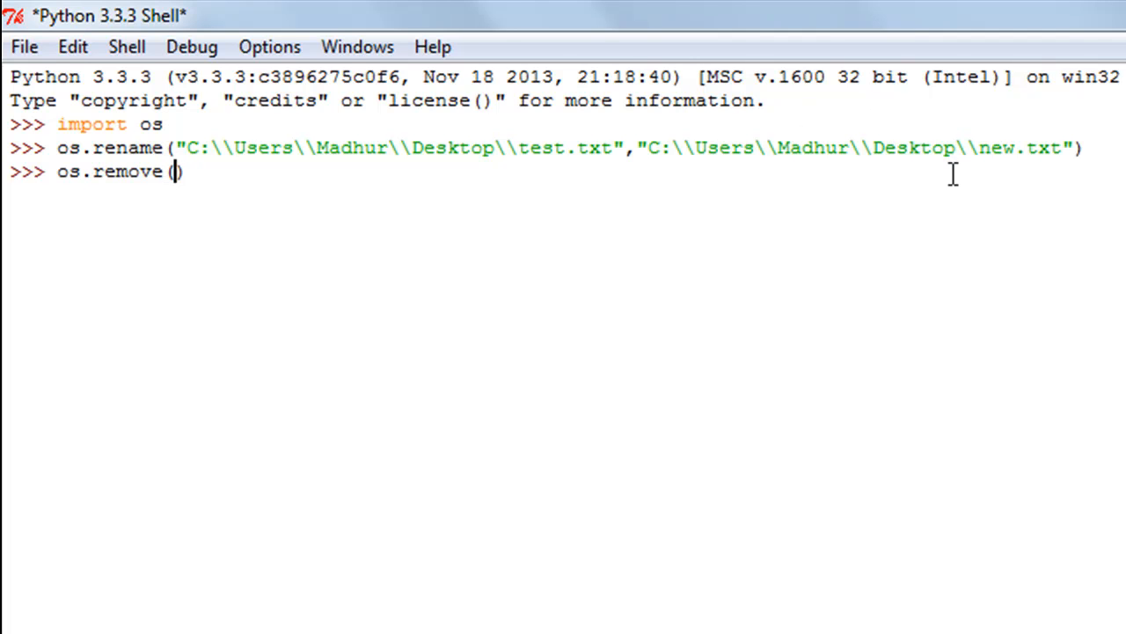
left_click_drag(767, 148, 1059, 148)
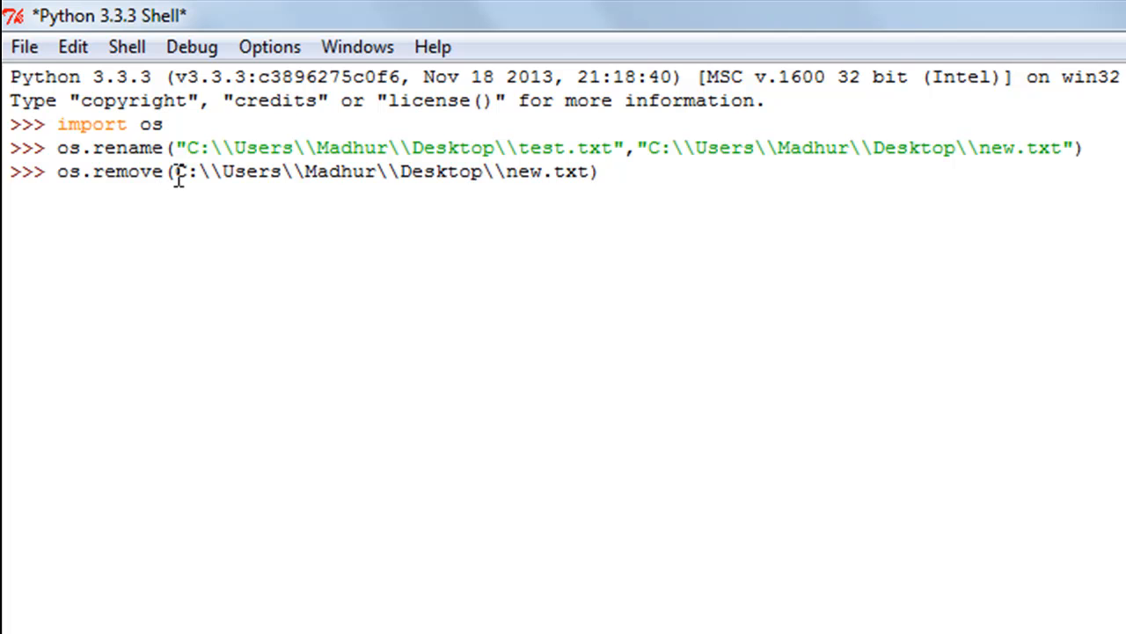
type("\"")
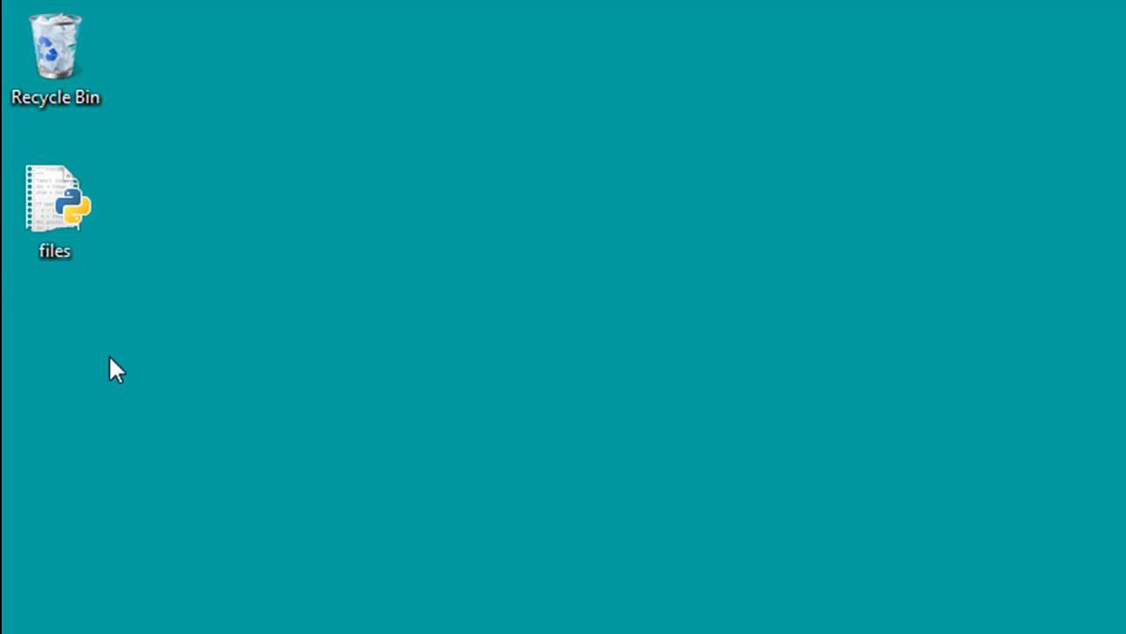
mouse_move(637, 471)
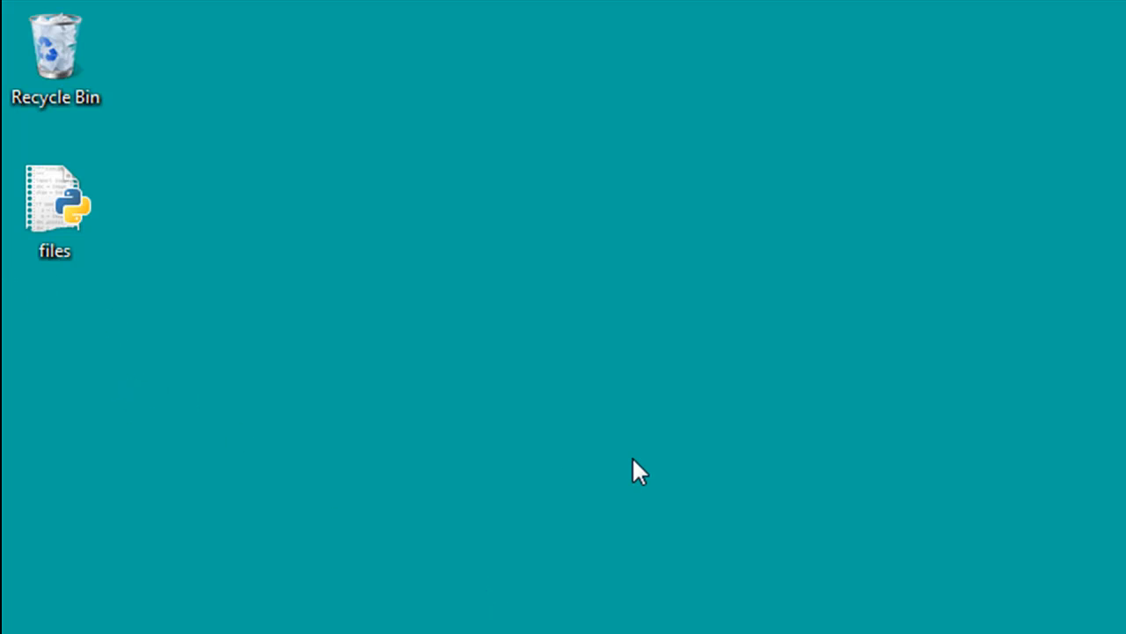